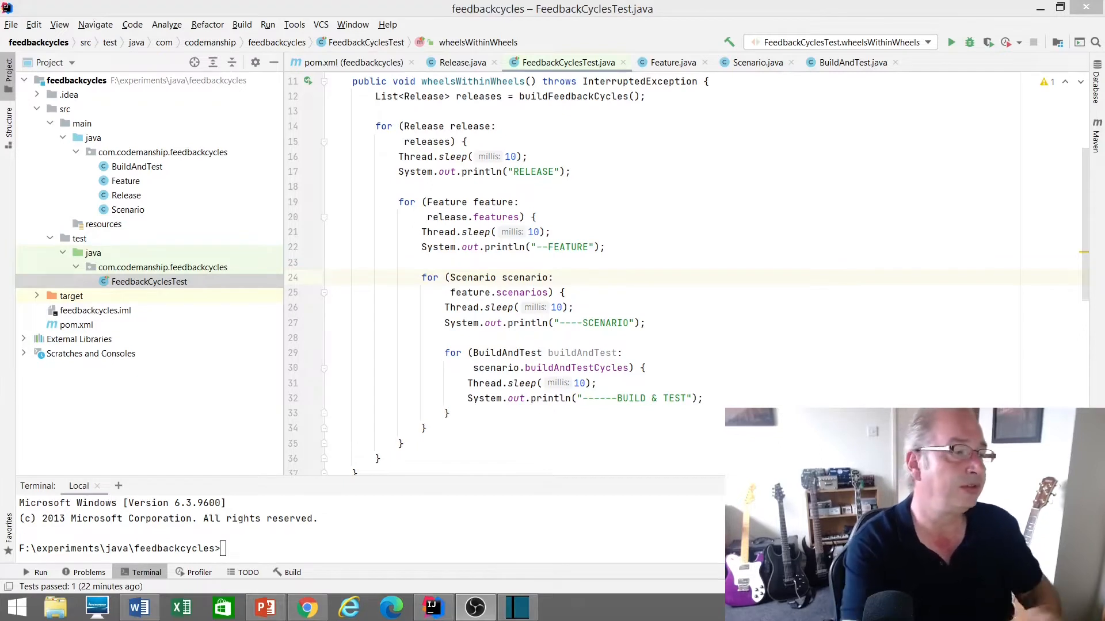
mouse_move(868, 264)
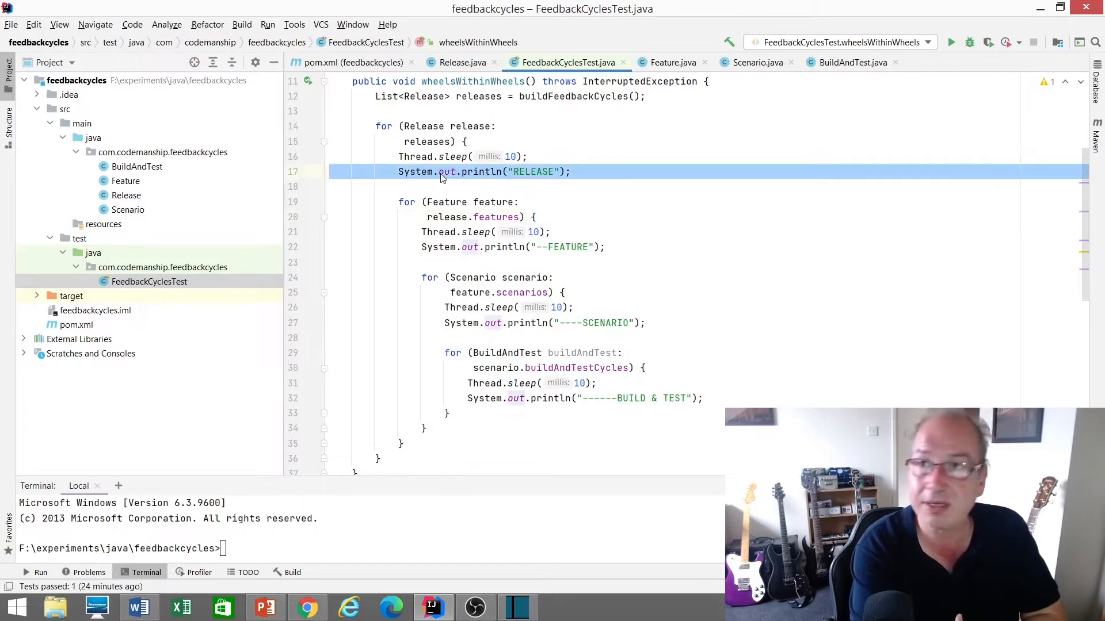
Run the wheelsWithinWheels test from the gutter icon; it passes in 1 m 54 s.
click(442, 157)
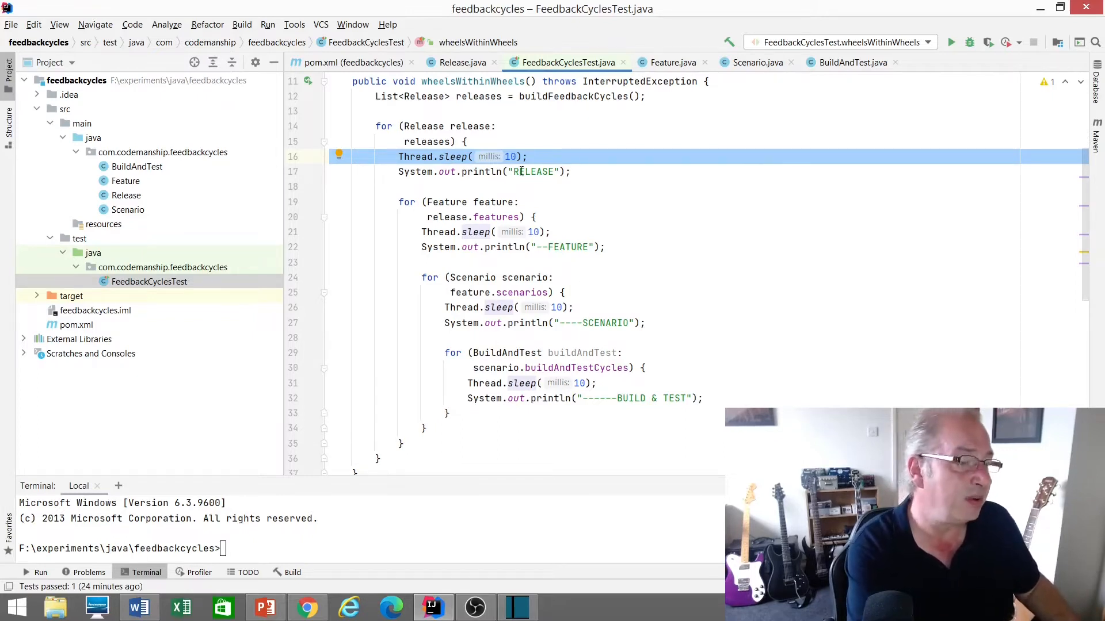
click(494, 232)
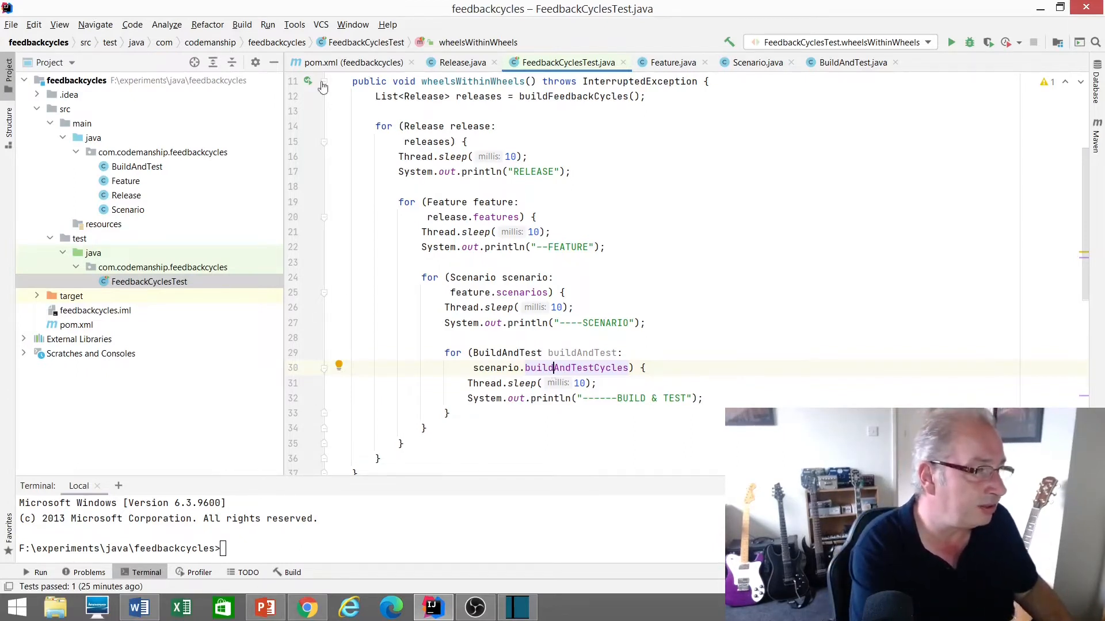
click(308, 81)
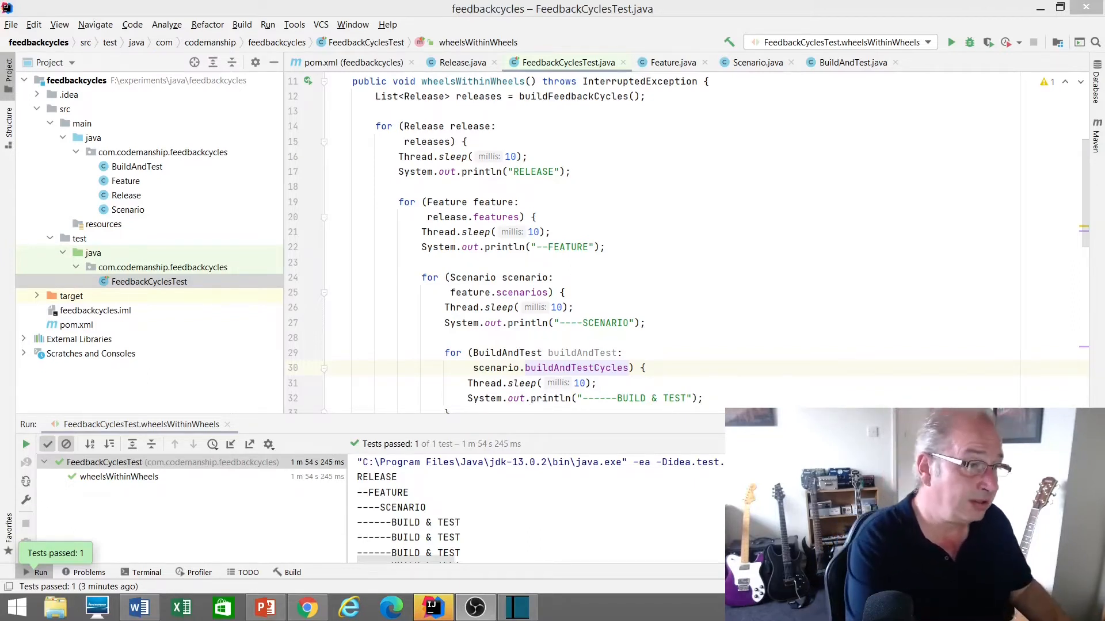
mouse_move(516, 186)
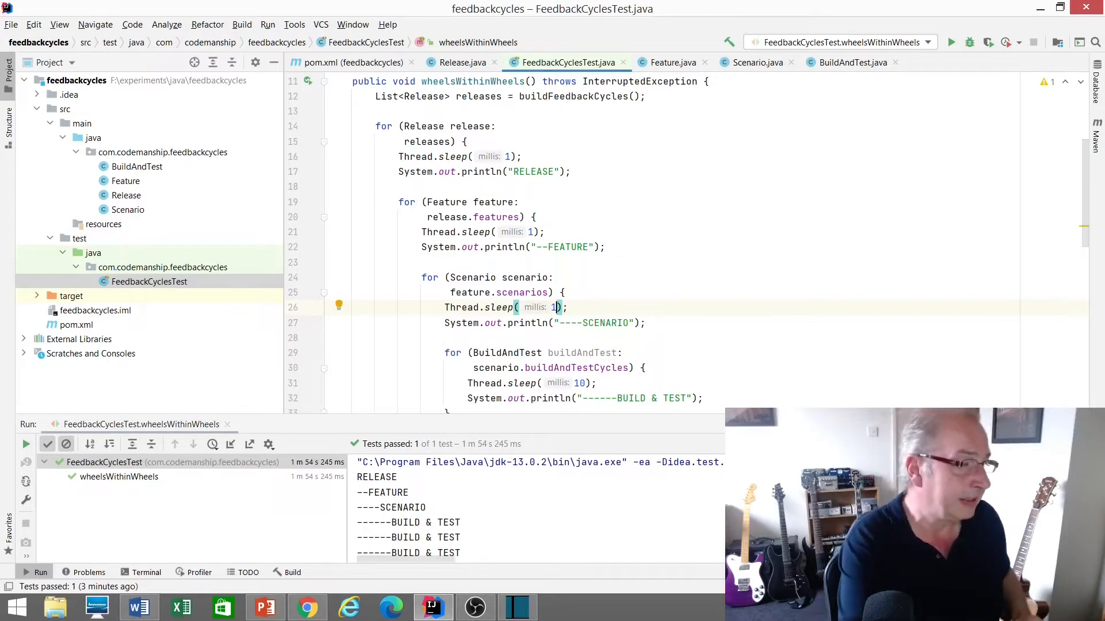
mouse_move(617, 183)
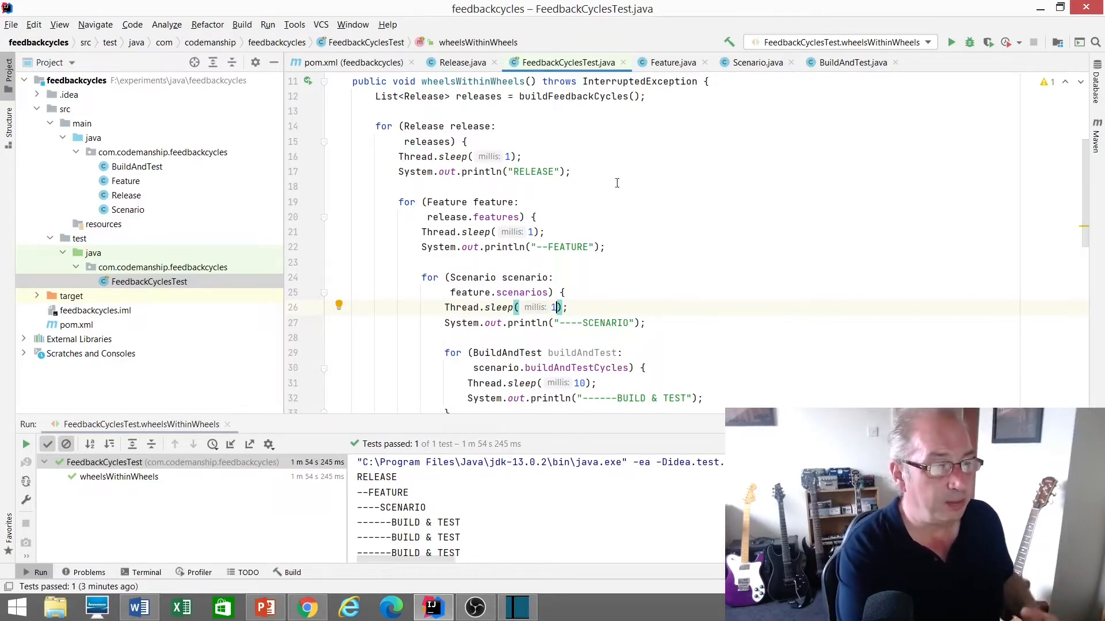
mouse_move(521, 207)
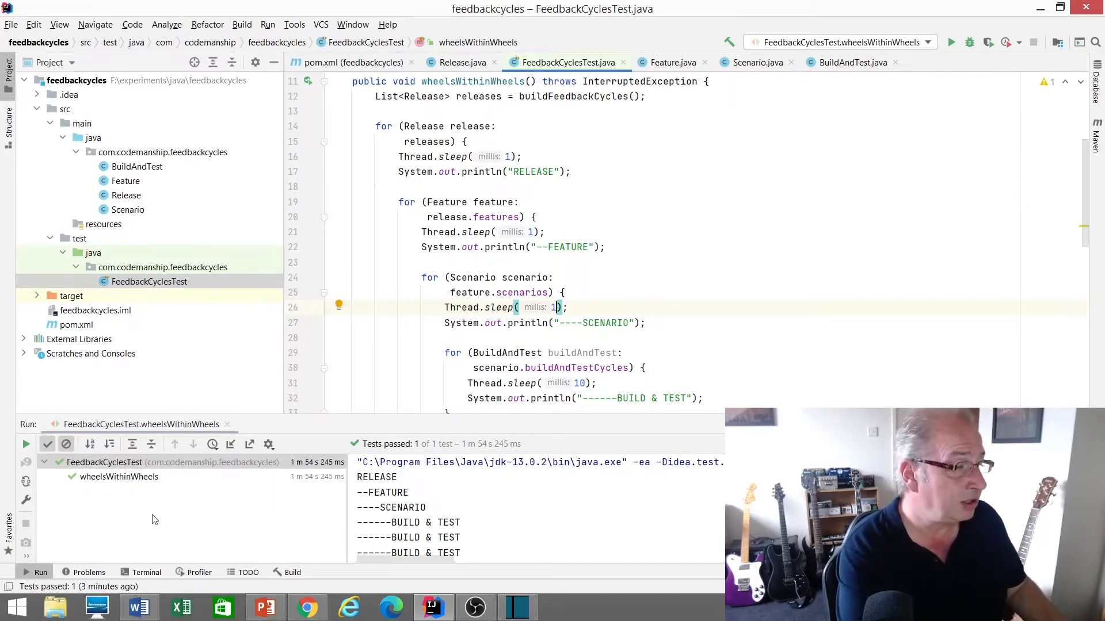
mouse_move(26, 444)
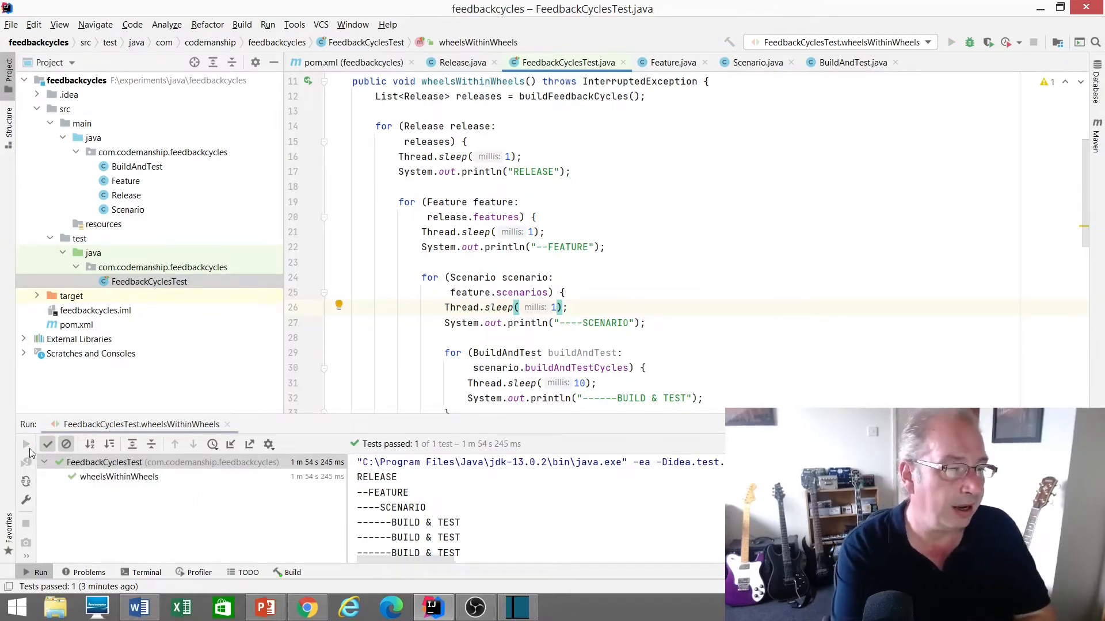
Rerun wheelsWithinWheels with shorter sleeps (passes in 1 m 44 s), then set sleeps back to 10 ms.
click(26, 445)
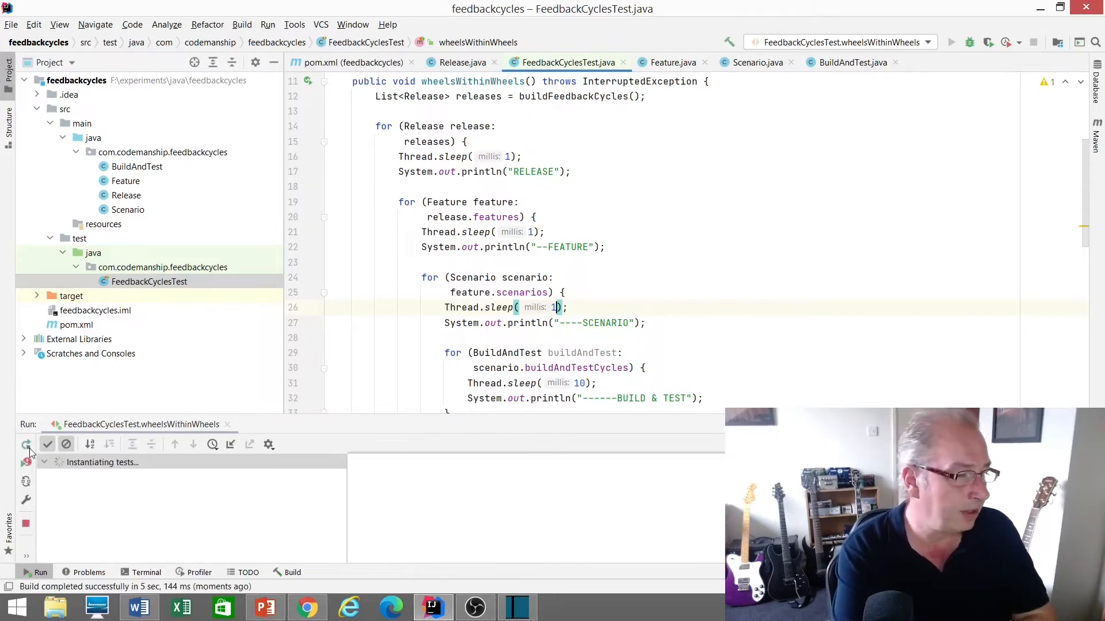
click(26, 444)
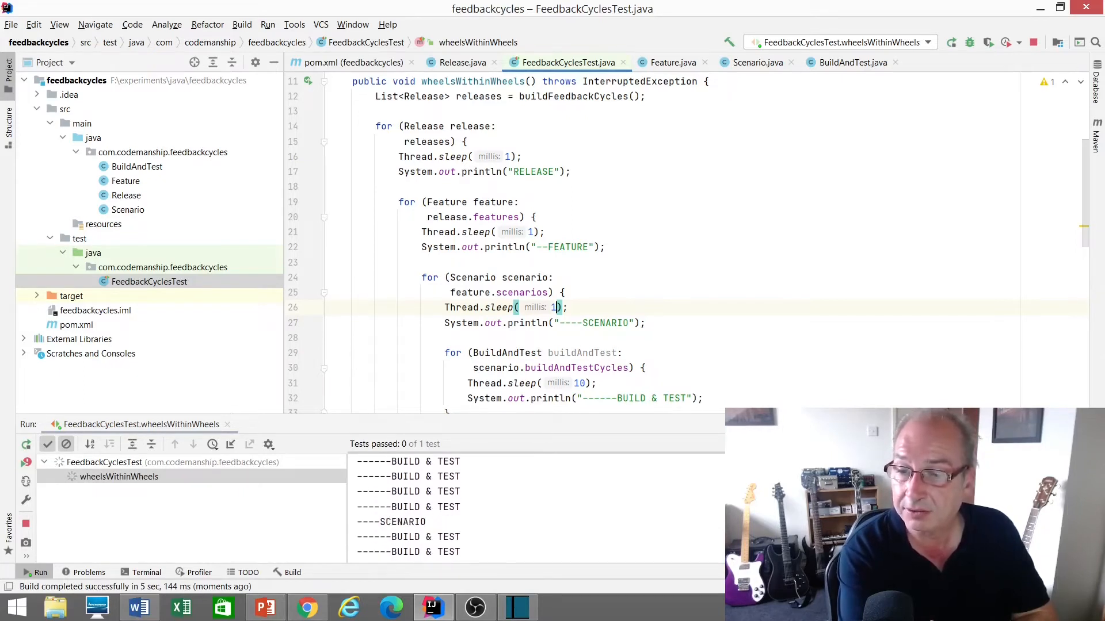
click(950, 42)
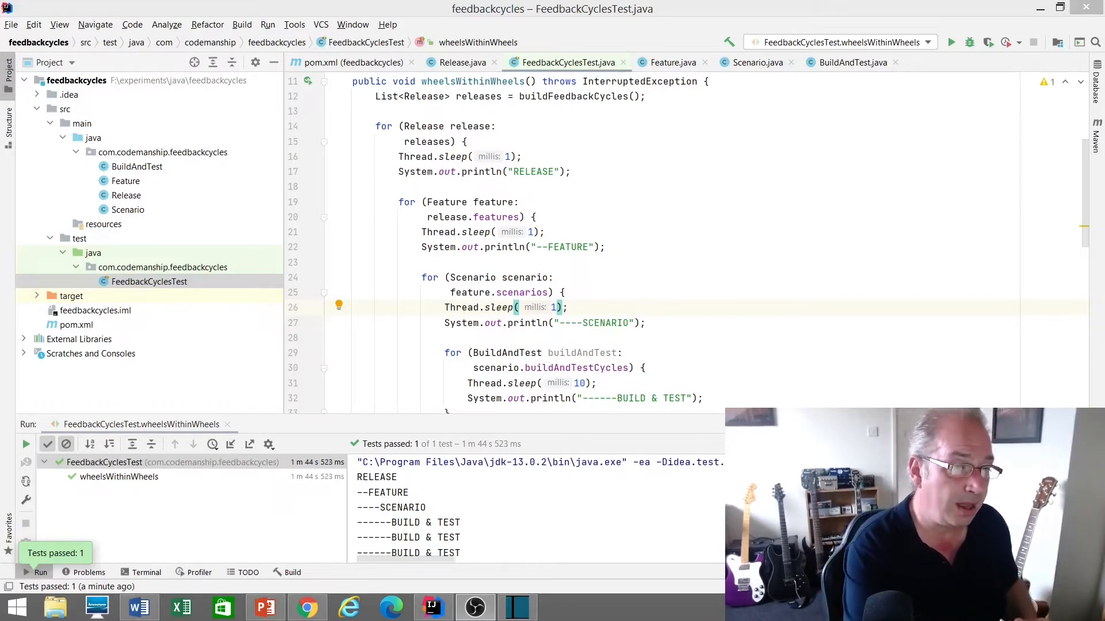
click(722, 292)
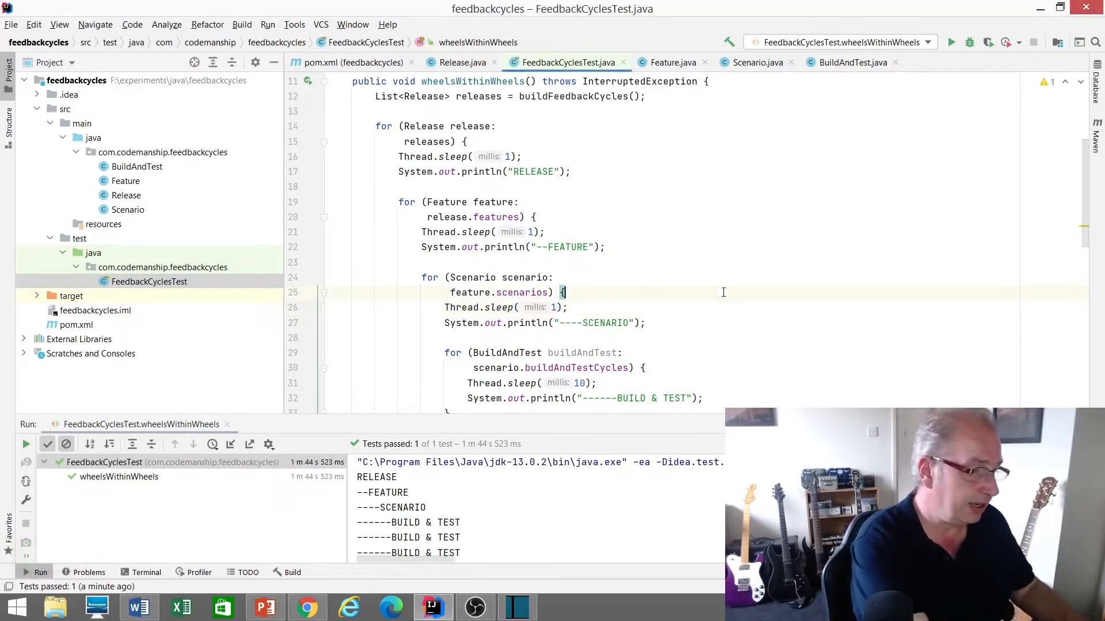
text(0)
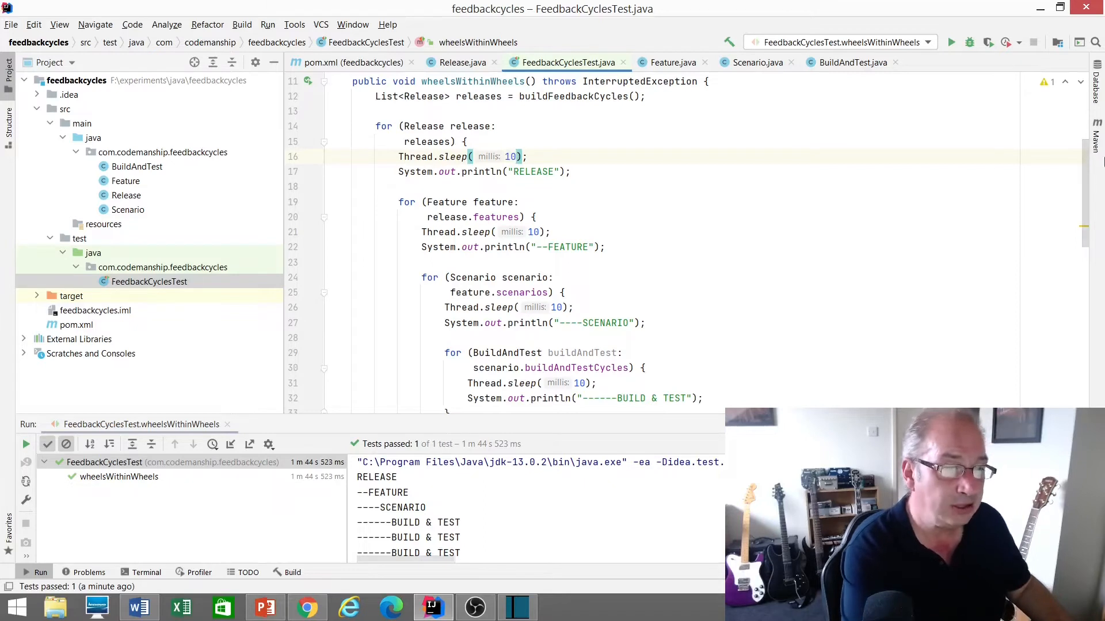
Change the innermost loop's Thread.sleep(10) on line 31 to Thread.sleep(1).
scroll(down, 3)
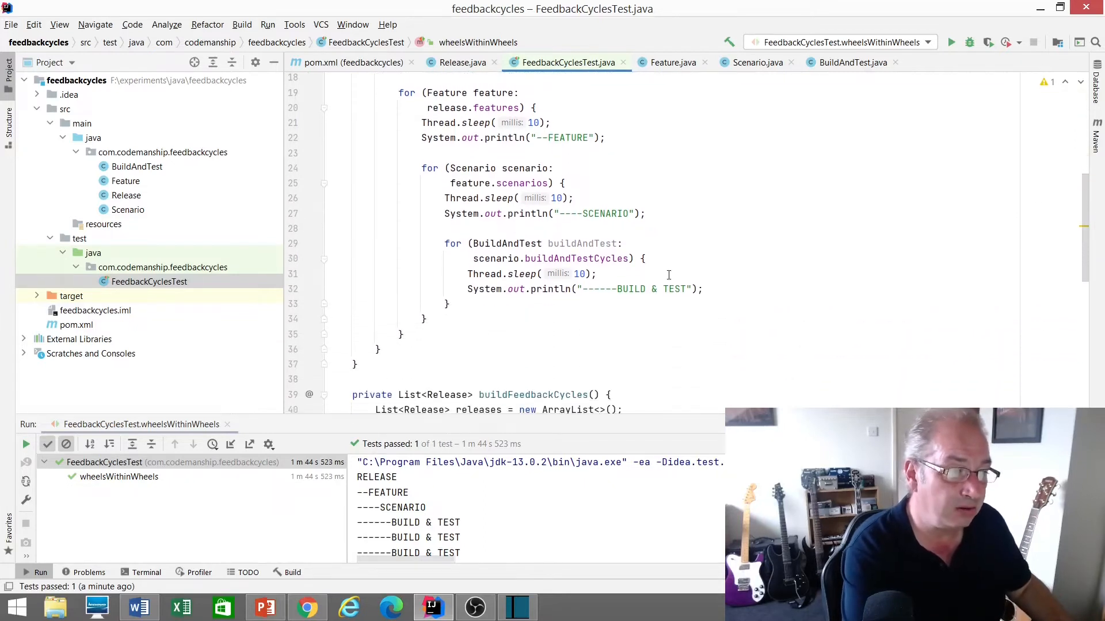
click(587, 274)
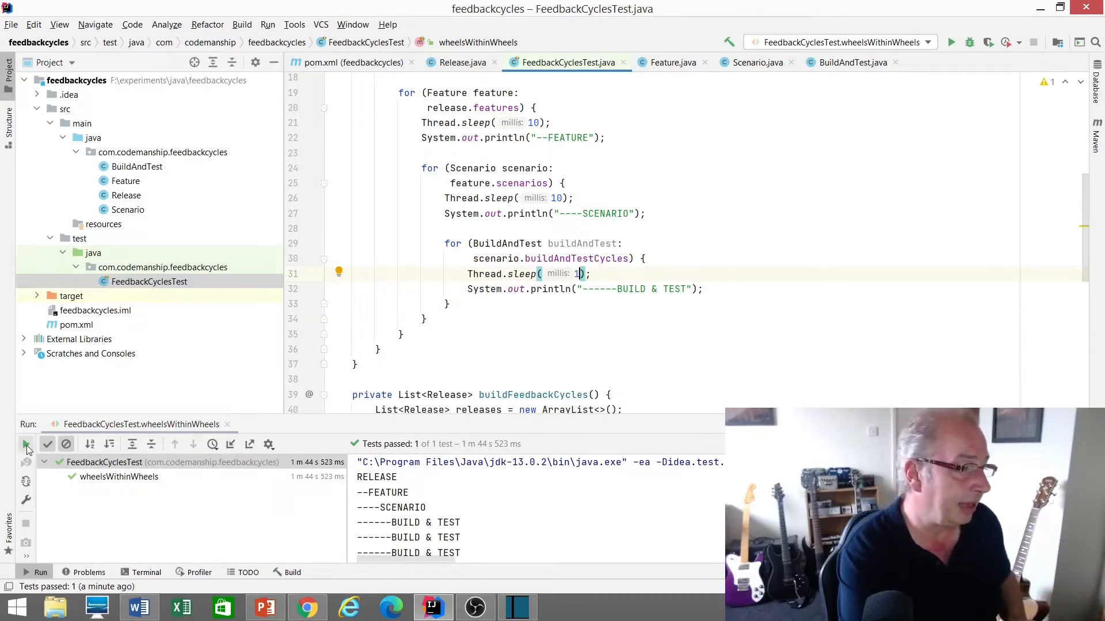
mouse_move(25, 450)
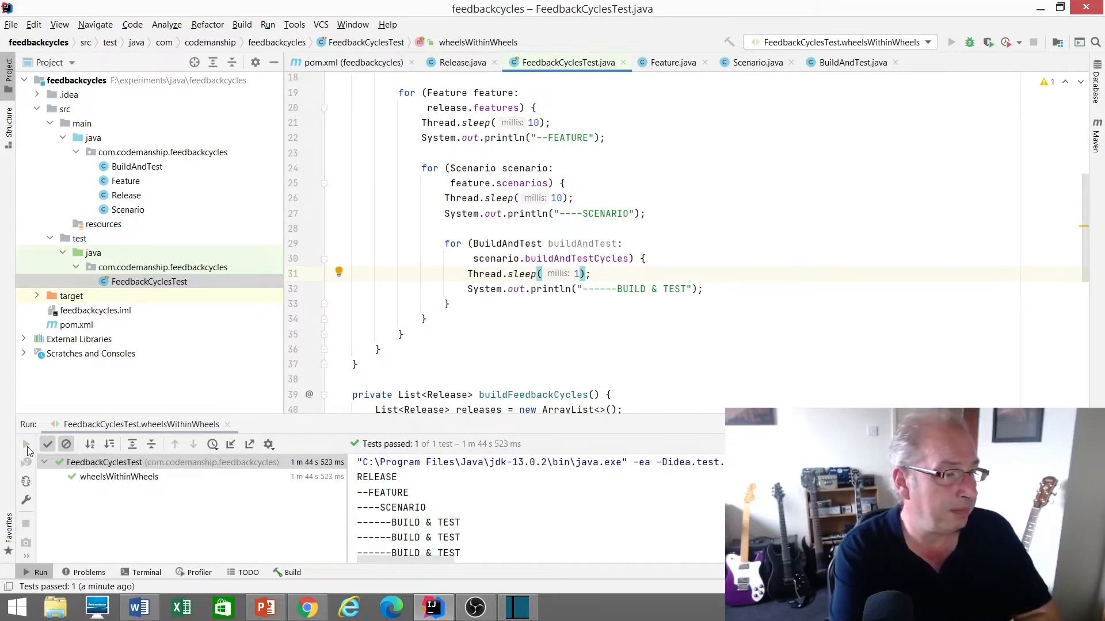
Rerun wheelsWithinWheels with the 1 ms build-and-test sleep; it passes in 25 s.
click(25, 444)
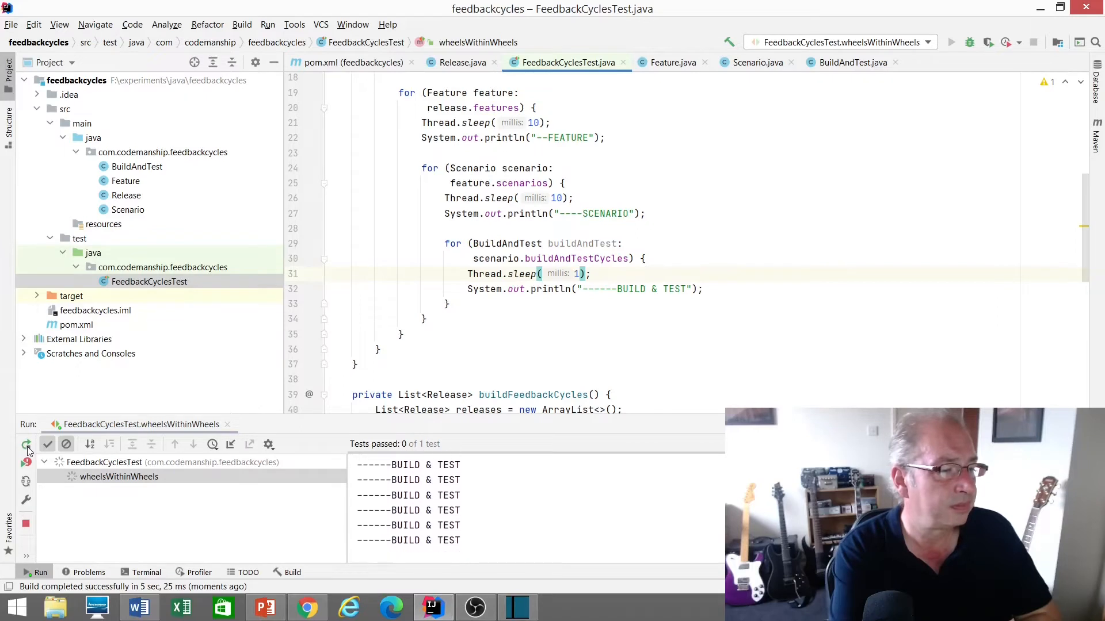
click(27, 449)
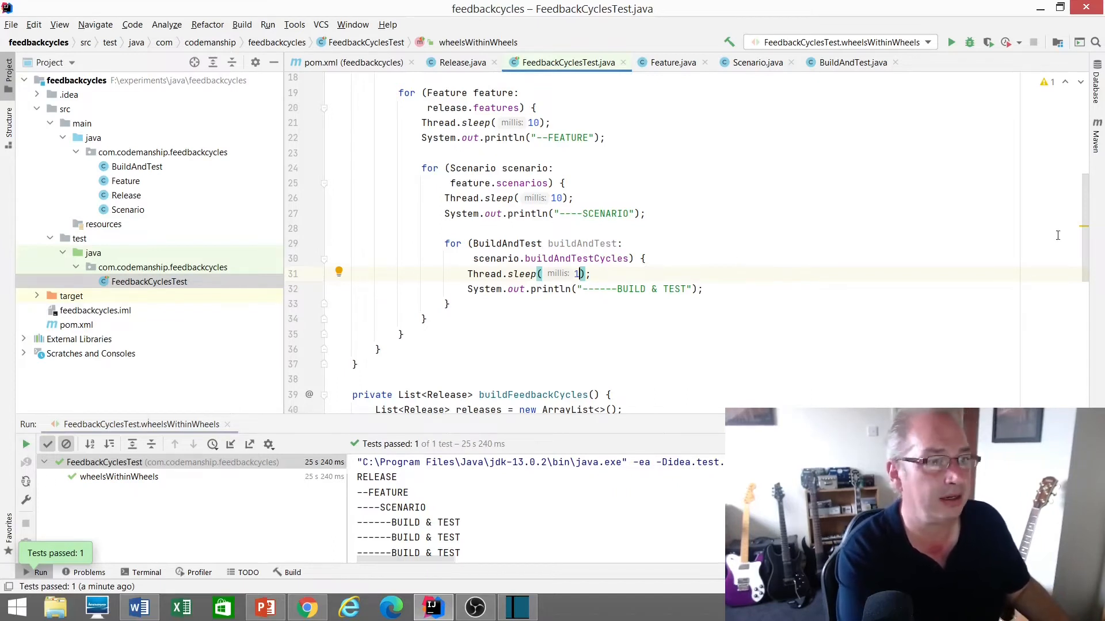
scroll(up, 3)
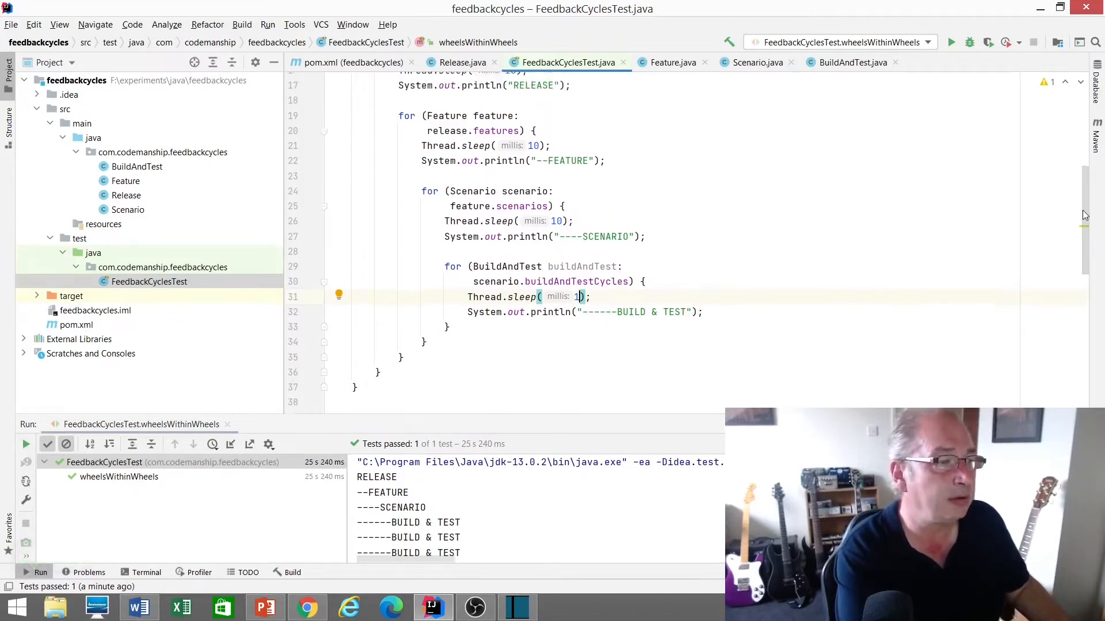
scroll(up, 3)
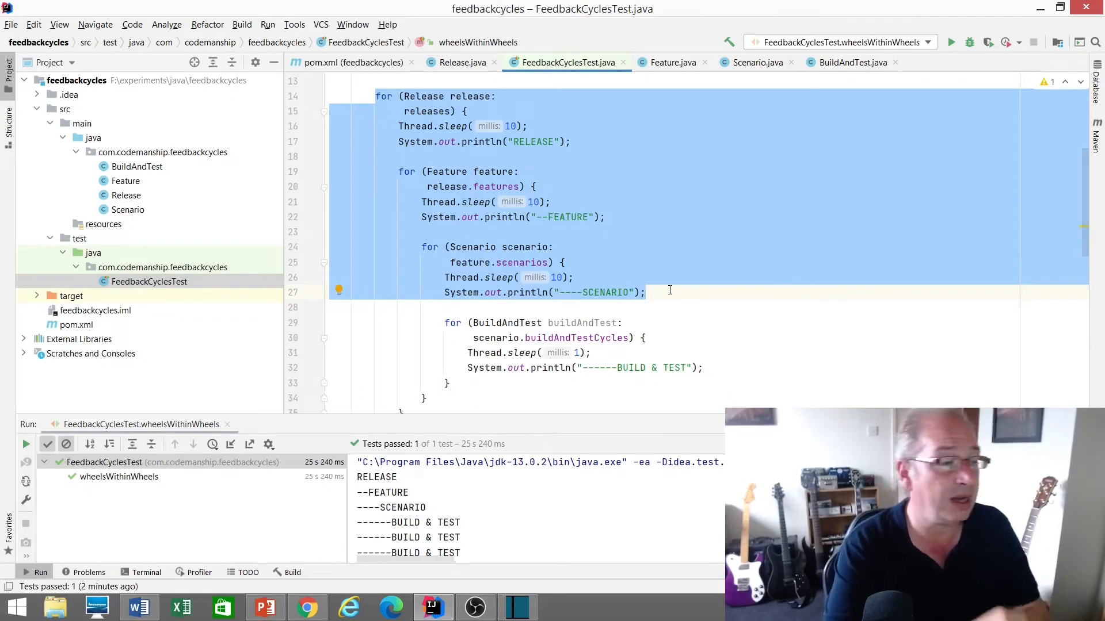
click(451, 383)
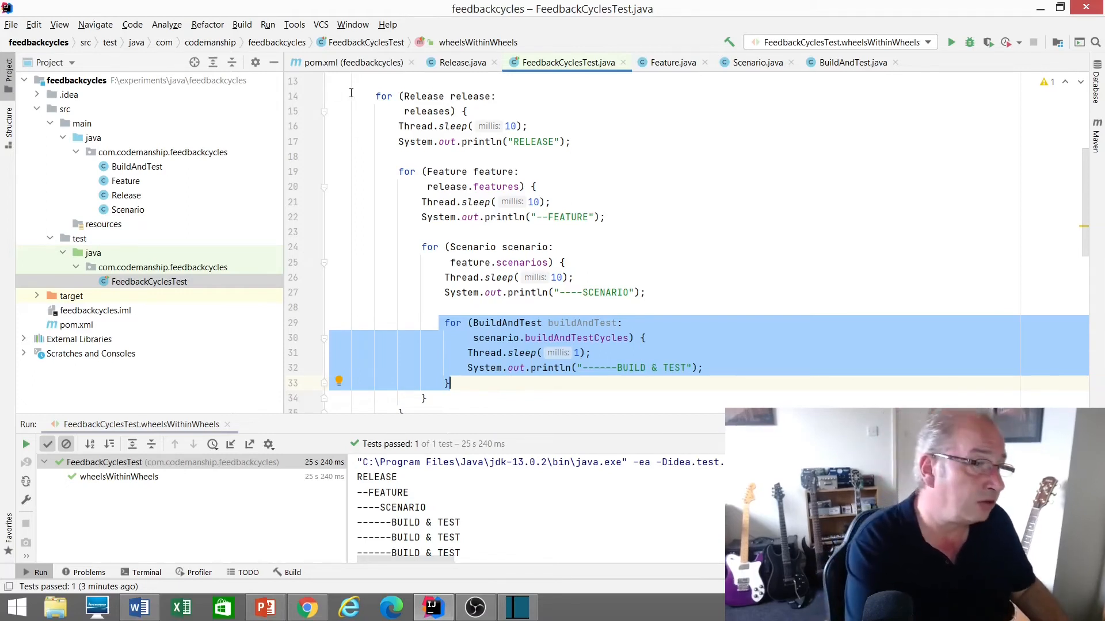
click(644, 292)
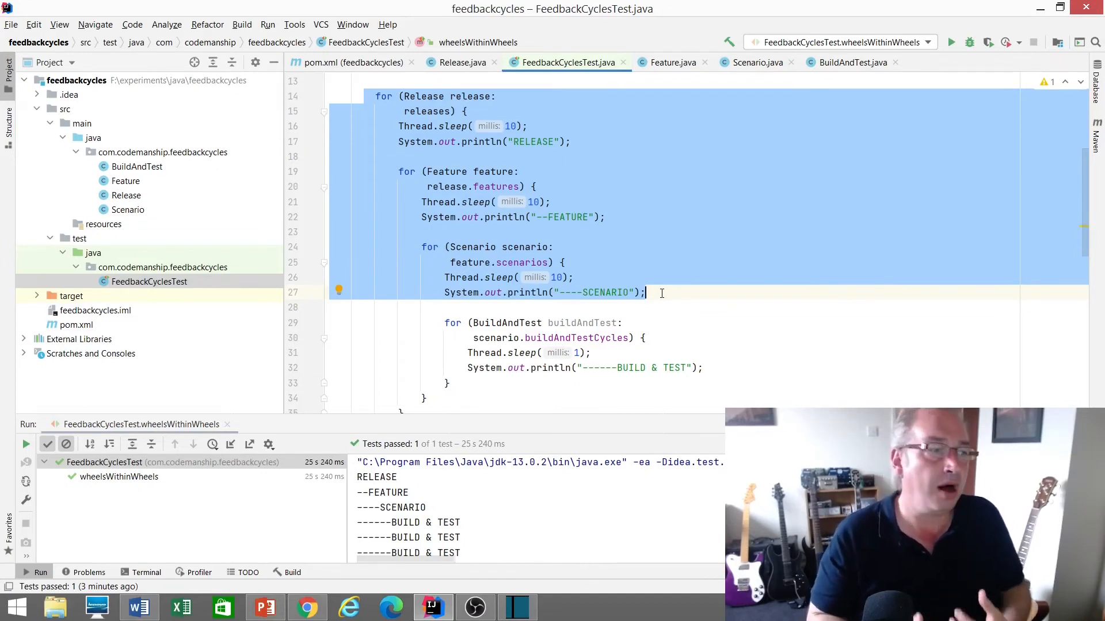
Shift the build-and-test loop, leaving a stray '.for', then go to the unresolved Systemout call.
click(445, 323)
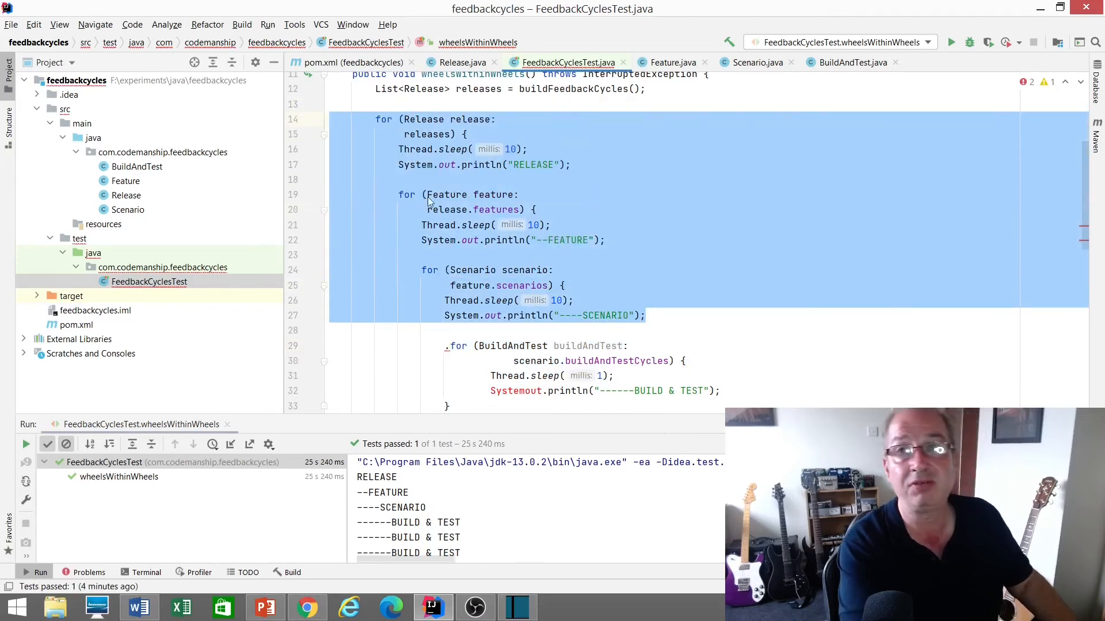
mouse_move(445, 194)
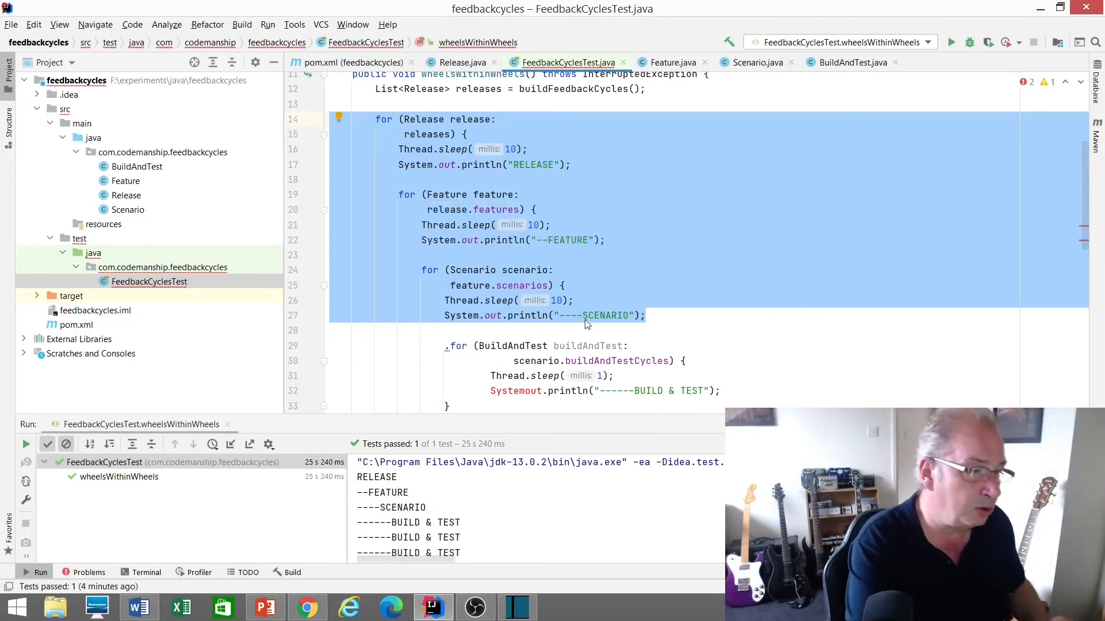
click(524, 391)
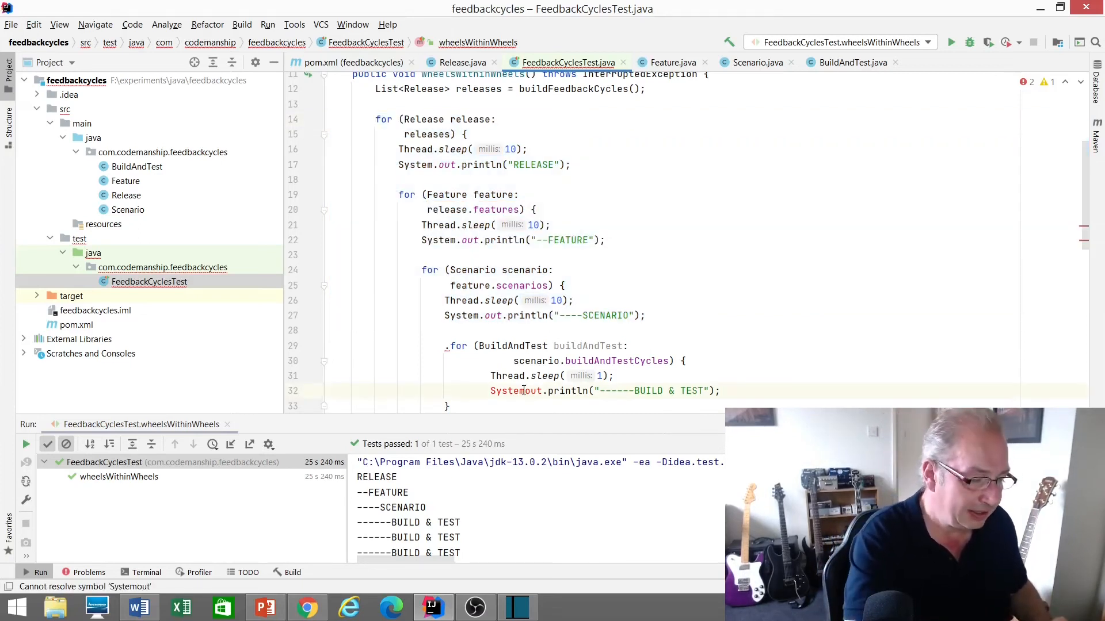